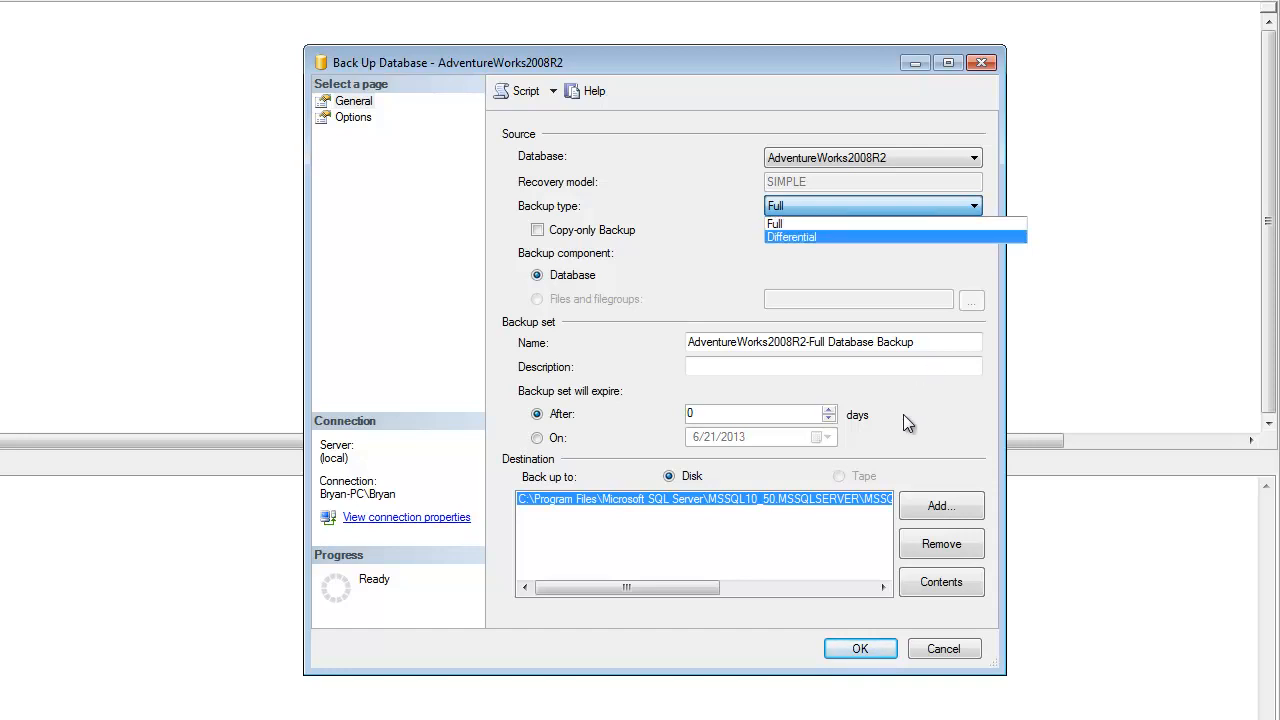
{"action": "mouse_move", "coordinate": [789, 223]}
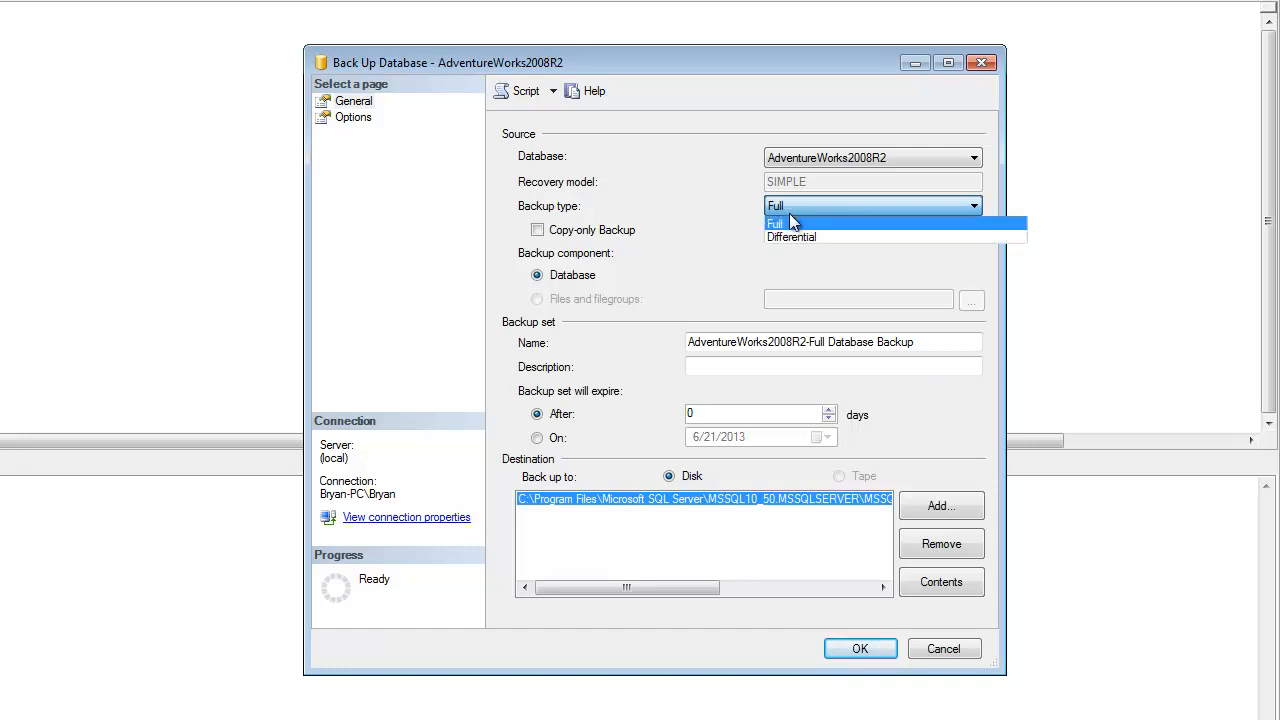
Keep the backup type Full, add a disk destination, and browse the MSSQL\Backup folder
{"action": "left_click", "coordinate": [775, 222]}
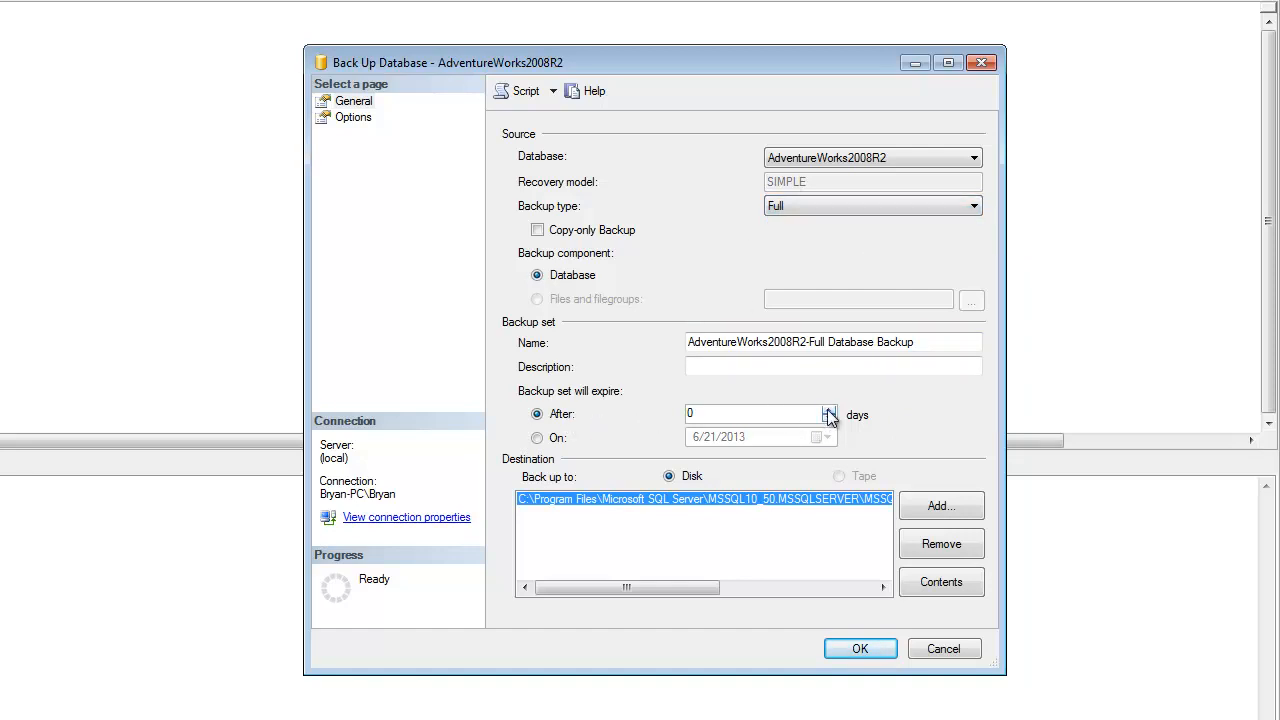
{"action": "mouse_move", "coordinate": [940, 506]}
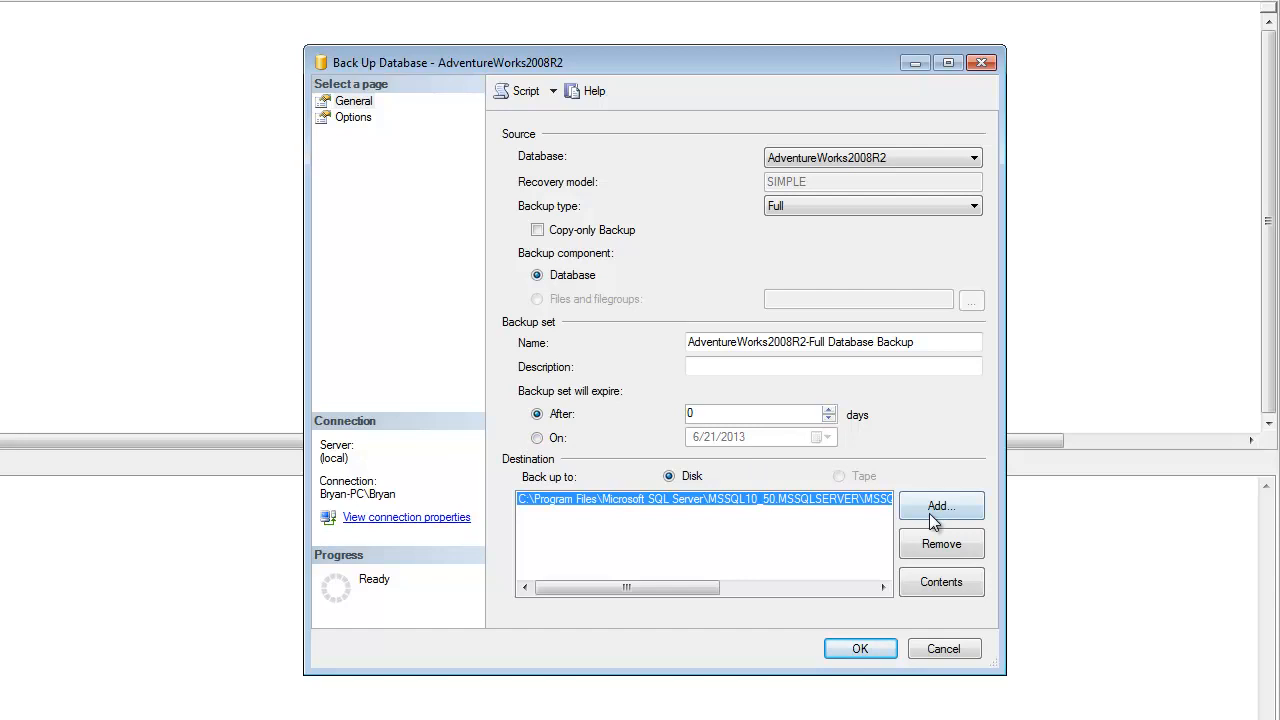
{"action": "mouse_move", "coordinate": [927, 515]}
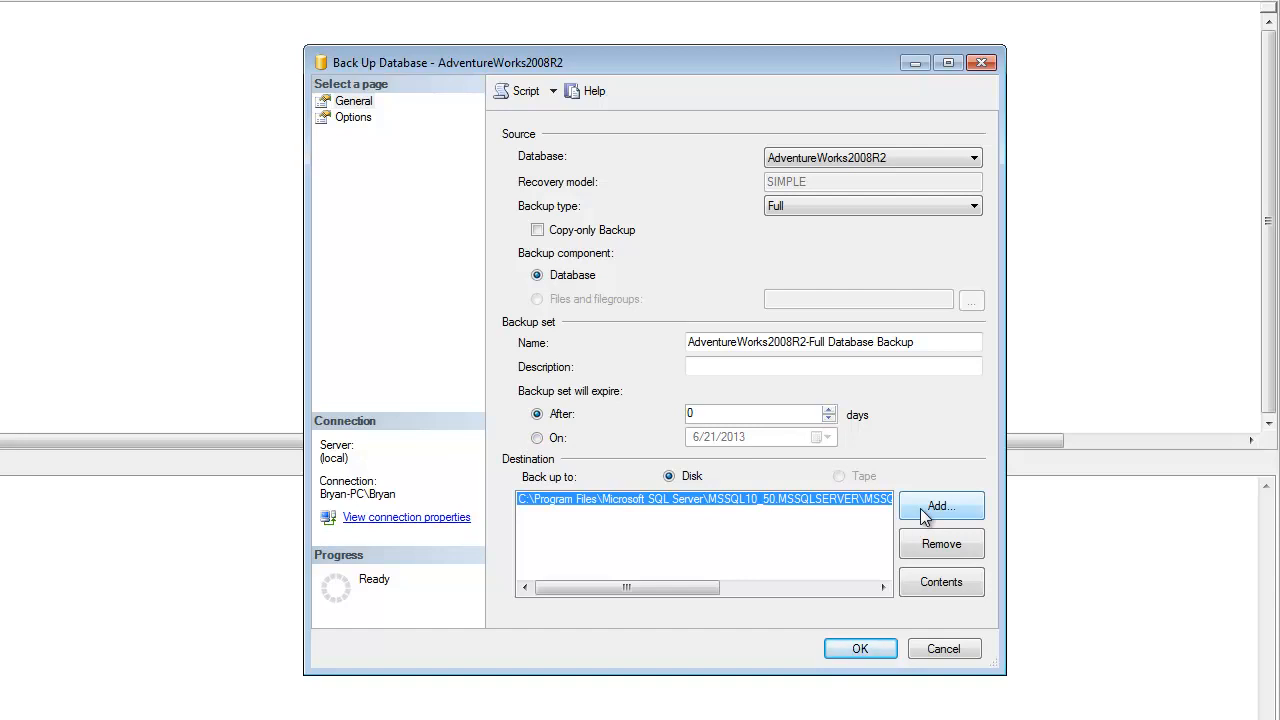
{"action": "left_click", "coordinate": [940, 506]}
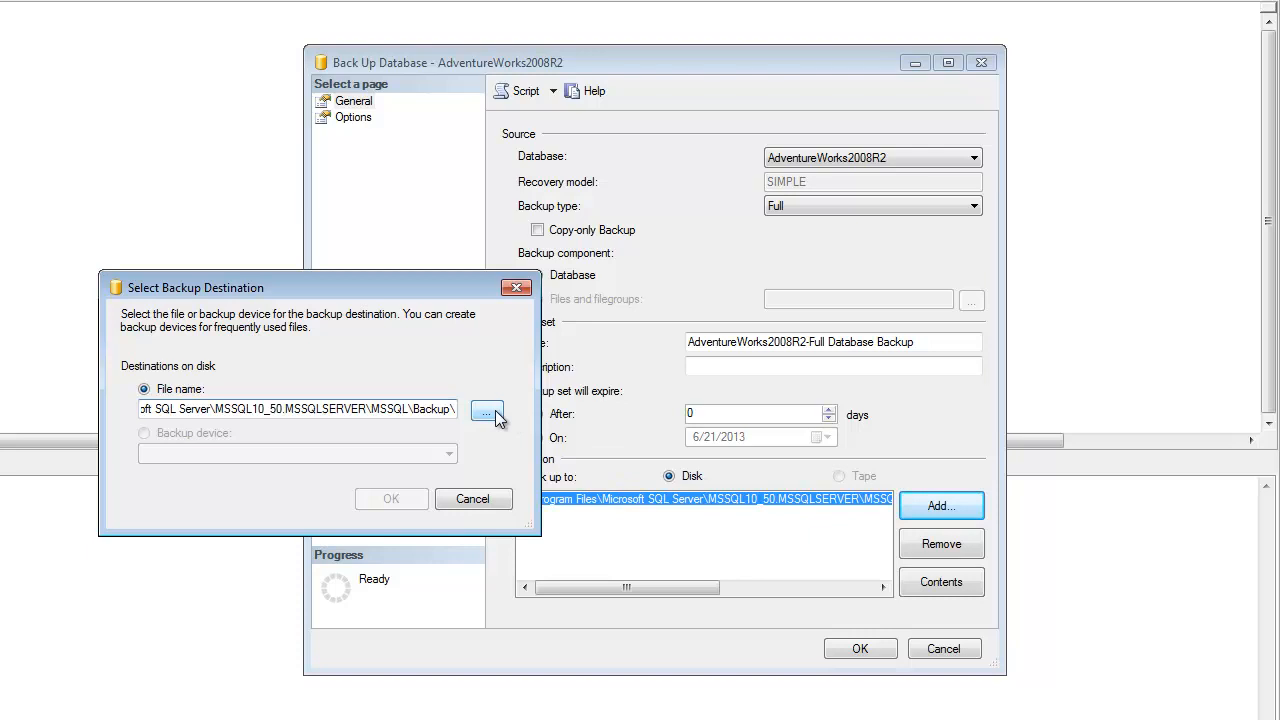
{"action": "left_click", "coordinate": [487, 411]}
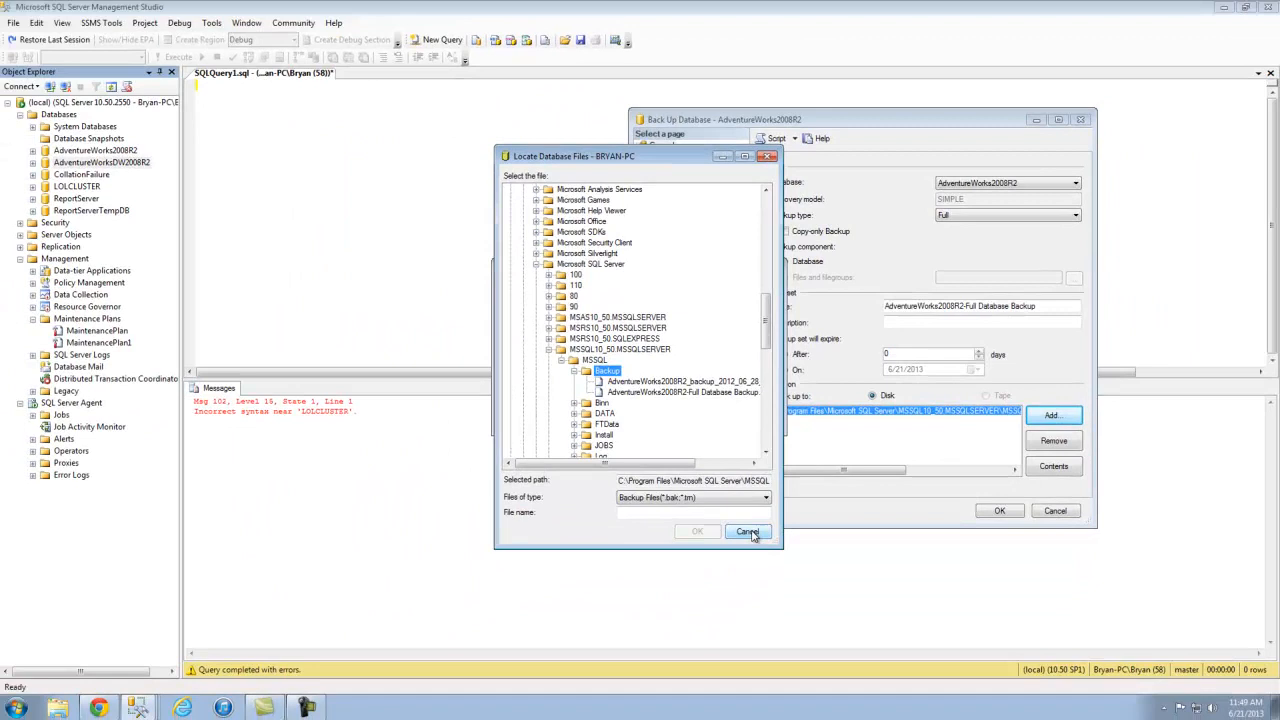
Cancel the file browser and restore AdventureWorksDW2008R2 from source database AdventureWorks2008R2
{"action": "left_click", "coordinate": [747, 531]}
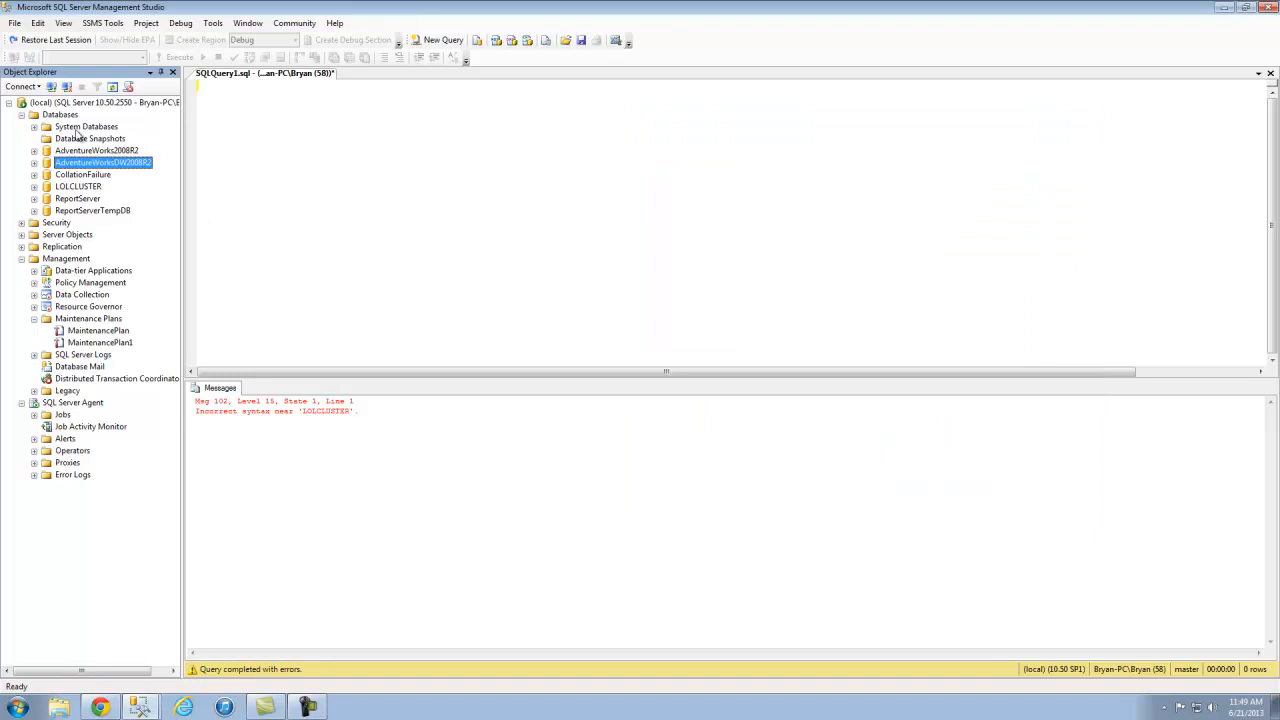
{"action": "right_click", "coordinate": [103, 162]}
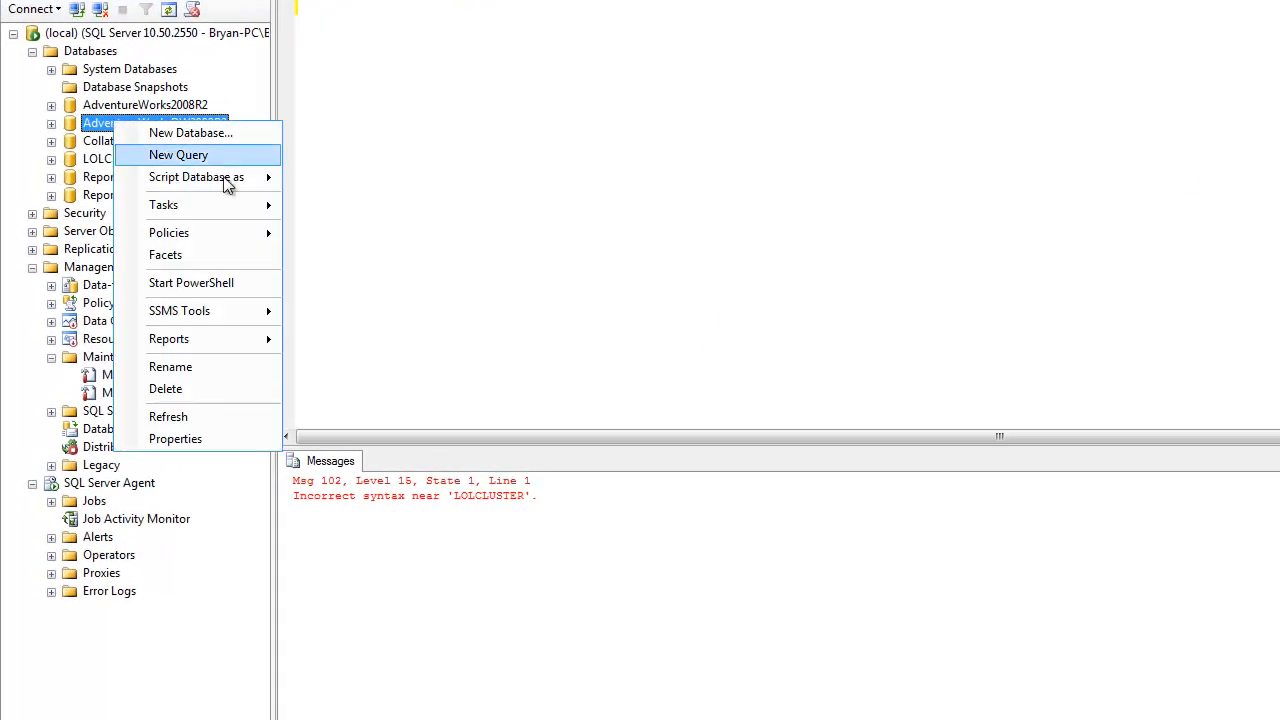
{"action": "mouse_move", "coordinate": [164, 205]}
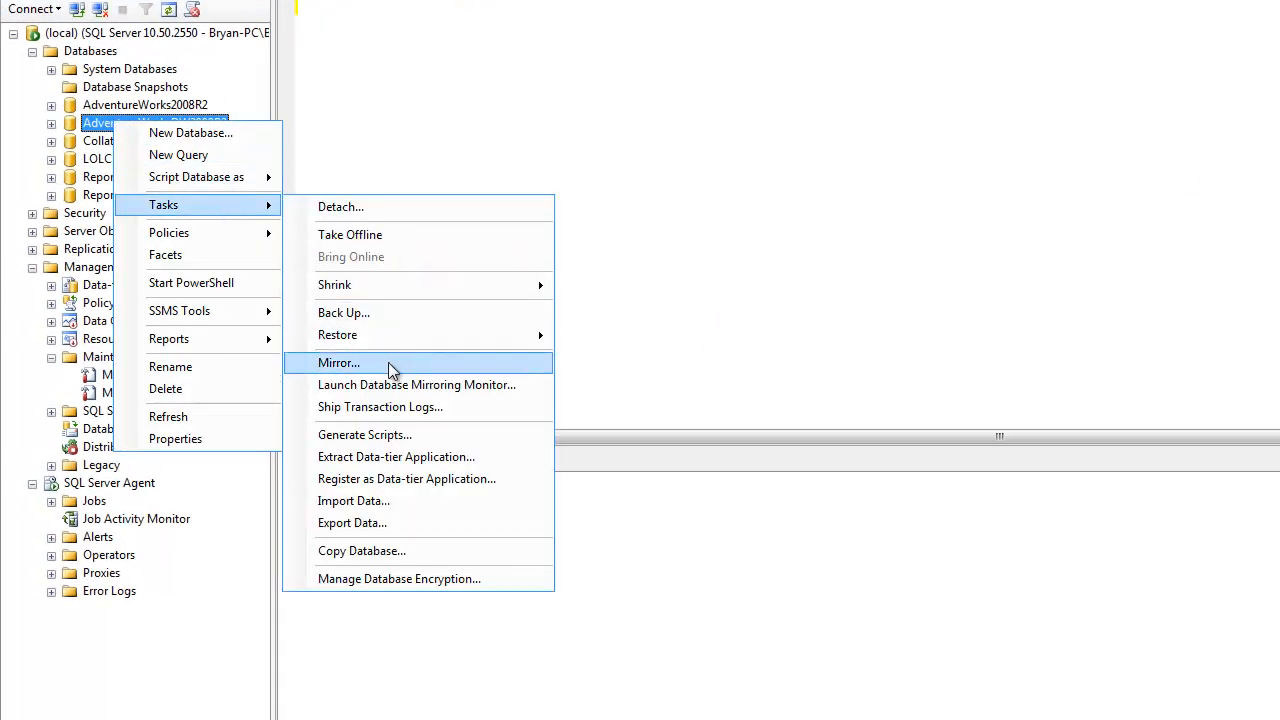
{"action": "mouse_move", "coordinate": [390, 335]}
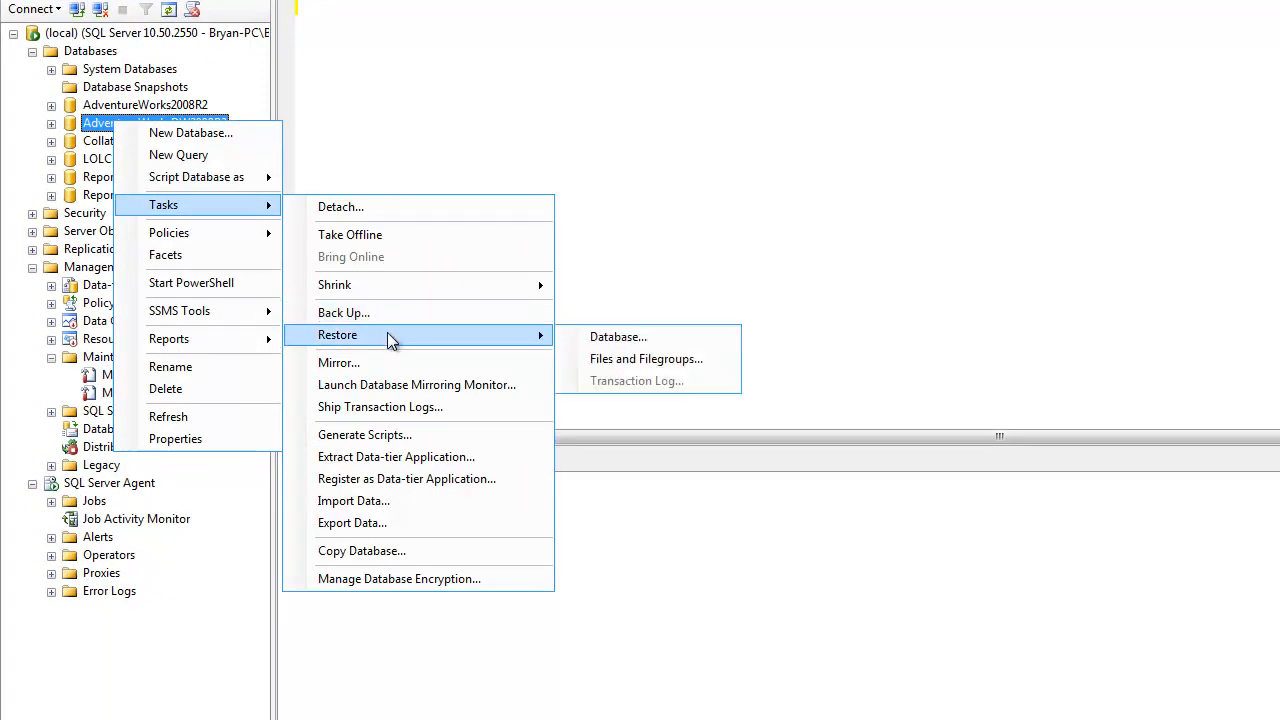
{"action": "left_click", "coordinate": [617, 336]}
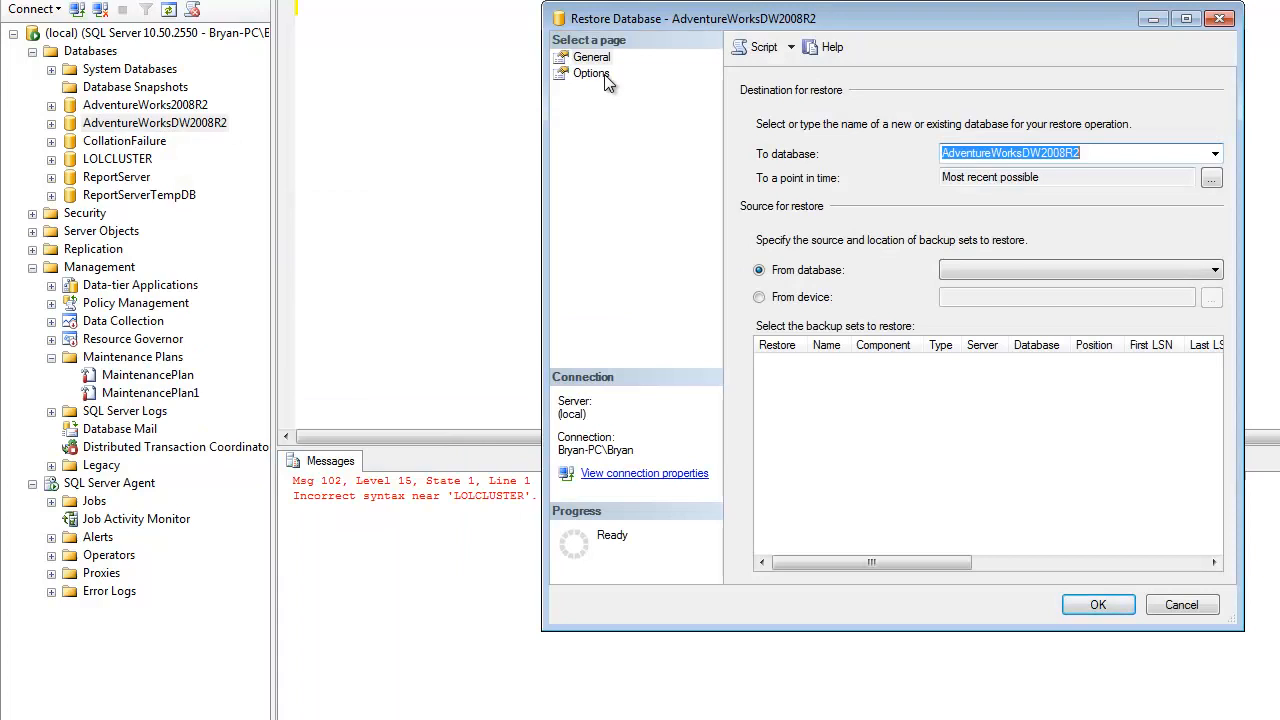
{"action": "mouse_move", "coordinate": [820, 392]}
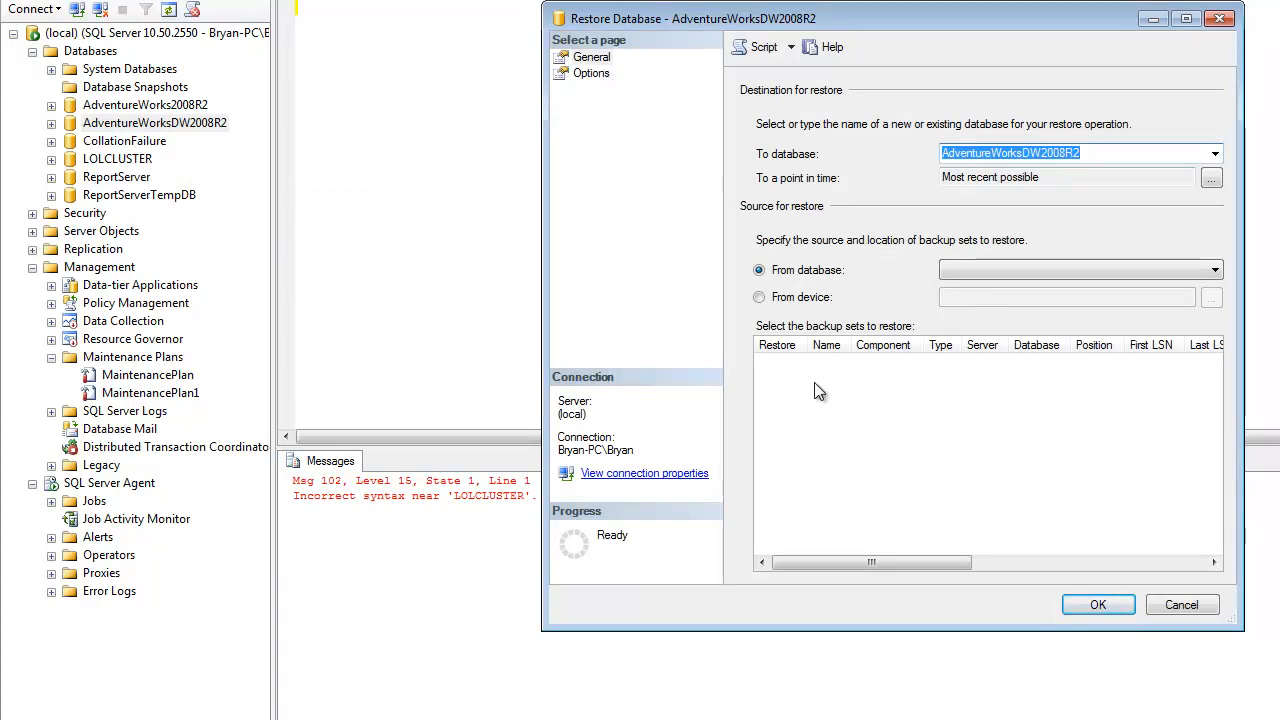
{"action": "left_click", "coordinate": [1215, 270]}
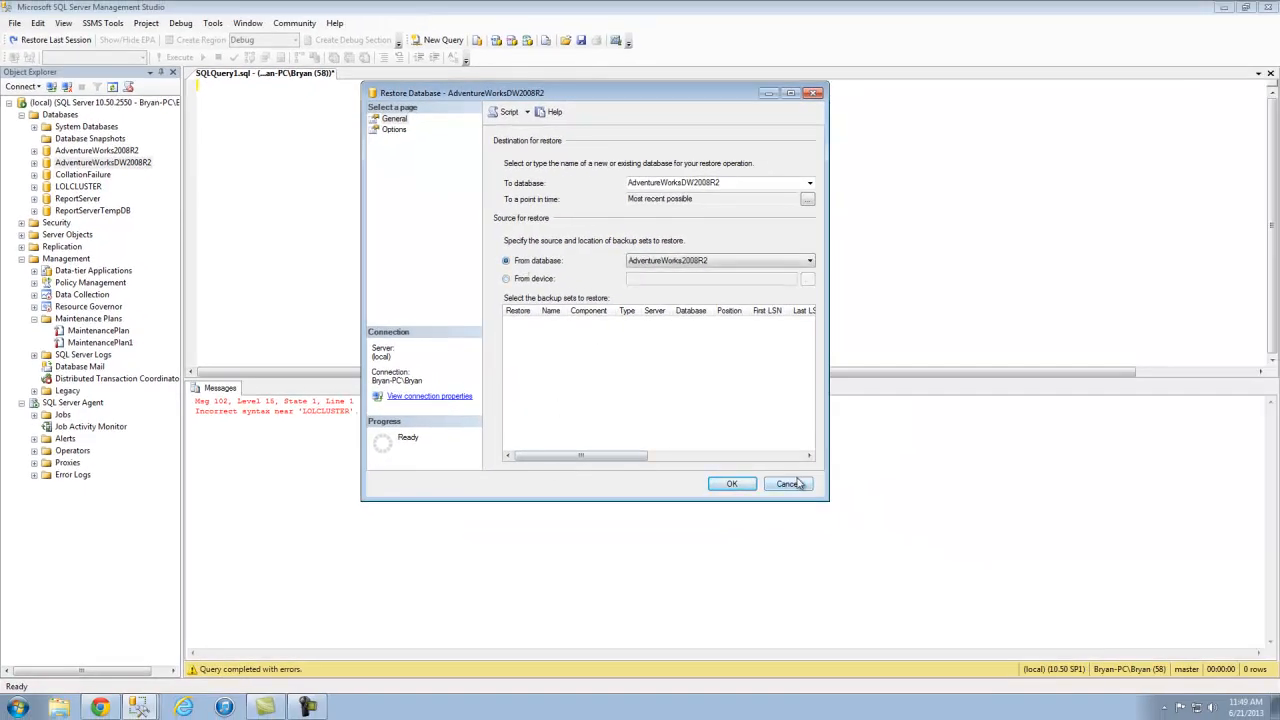
Run a full disk backup of AdventureWorksDW2008R2 and acknowledge the success message
{"action": "right_click", "coordinate": [103, 162]}
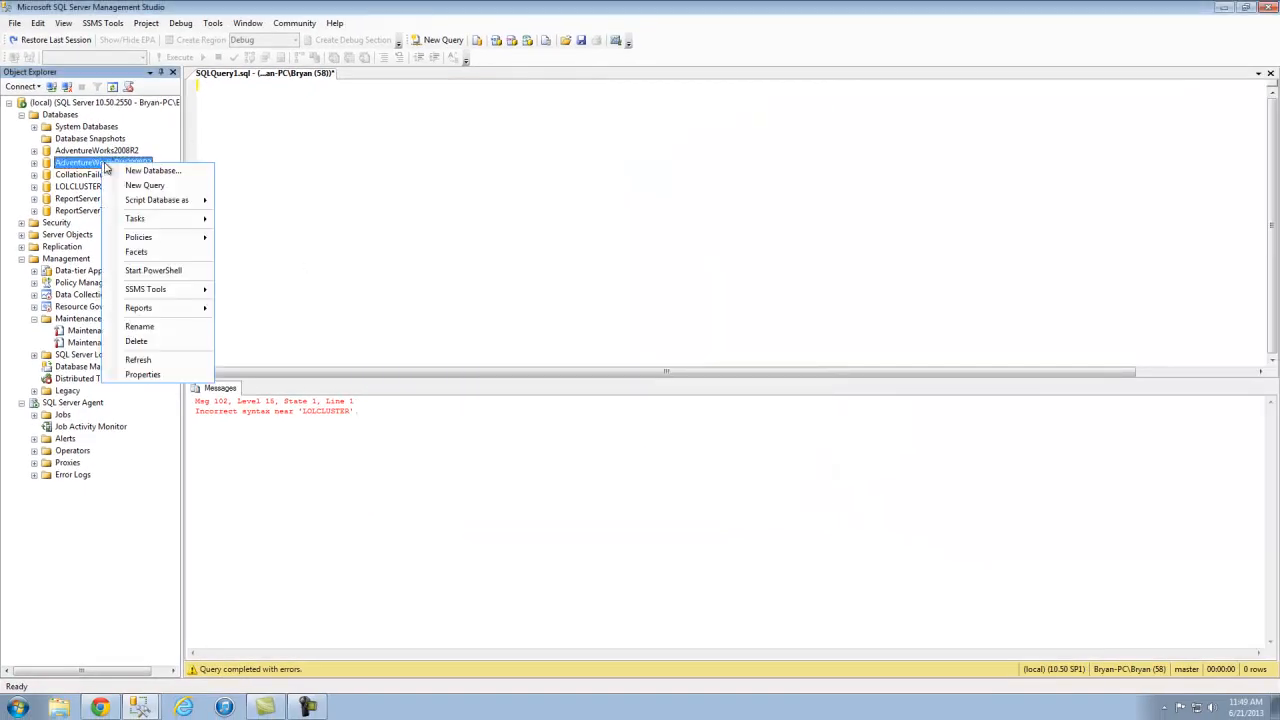
{"action": "mouse_move", "coordinate": [157, 200]}
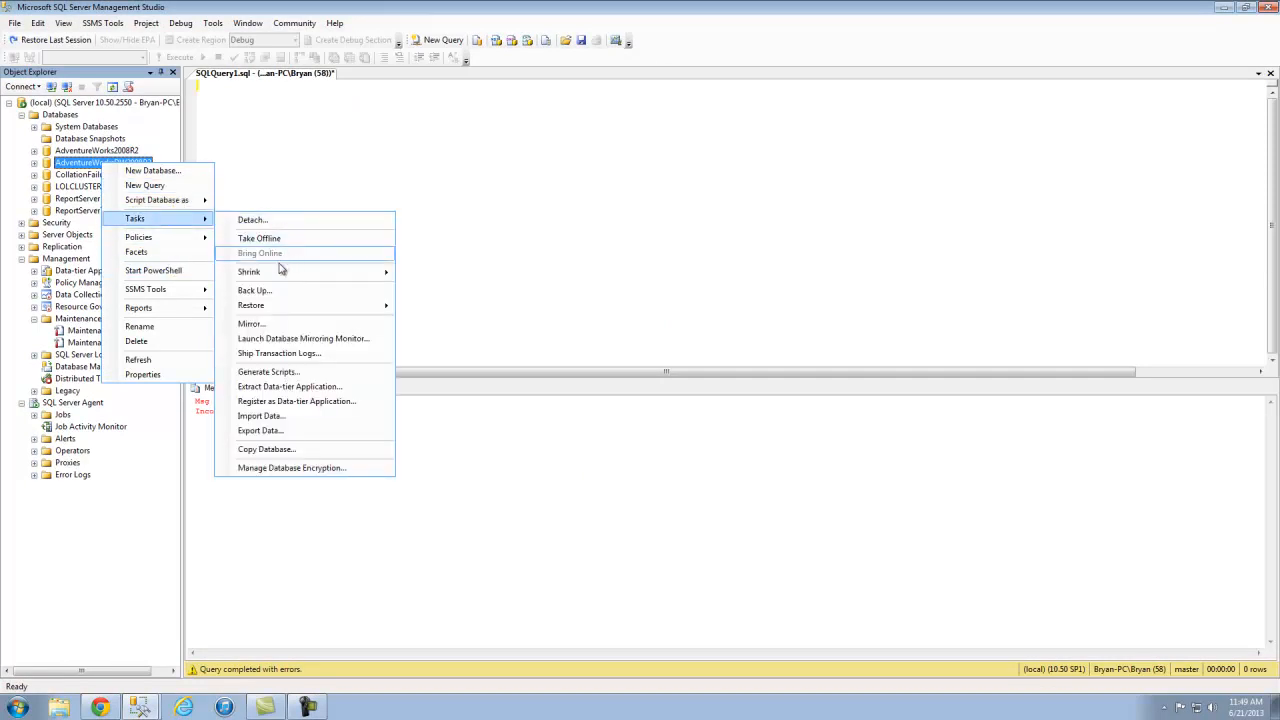
{"action": "left_click", "coordinate": [254, 290]}
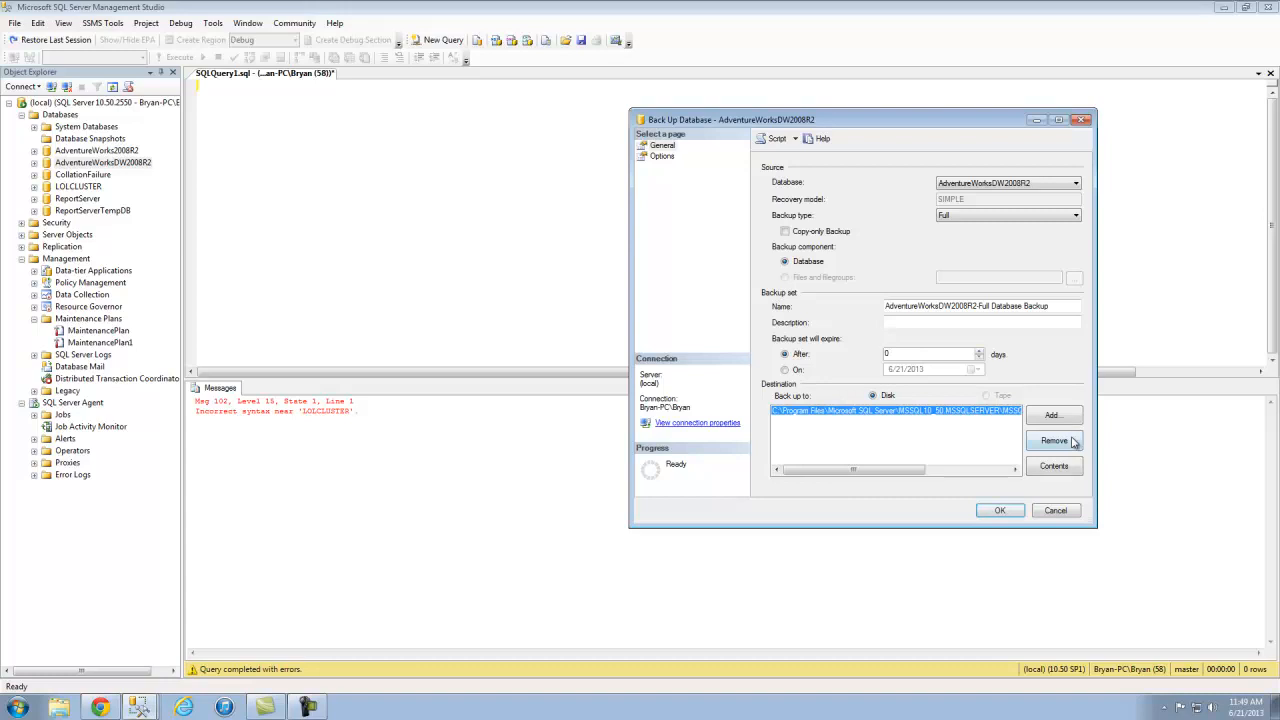
{"action": "left_click", "coordinate": [999, 510]}
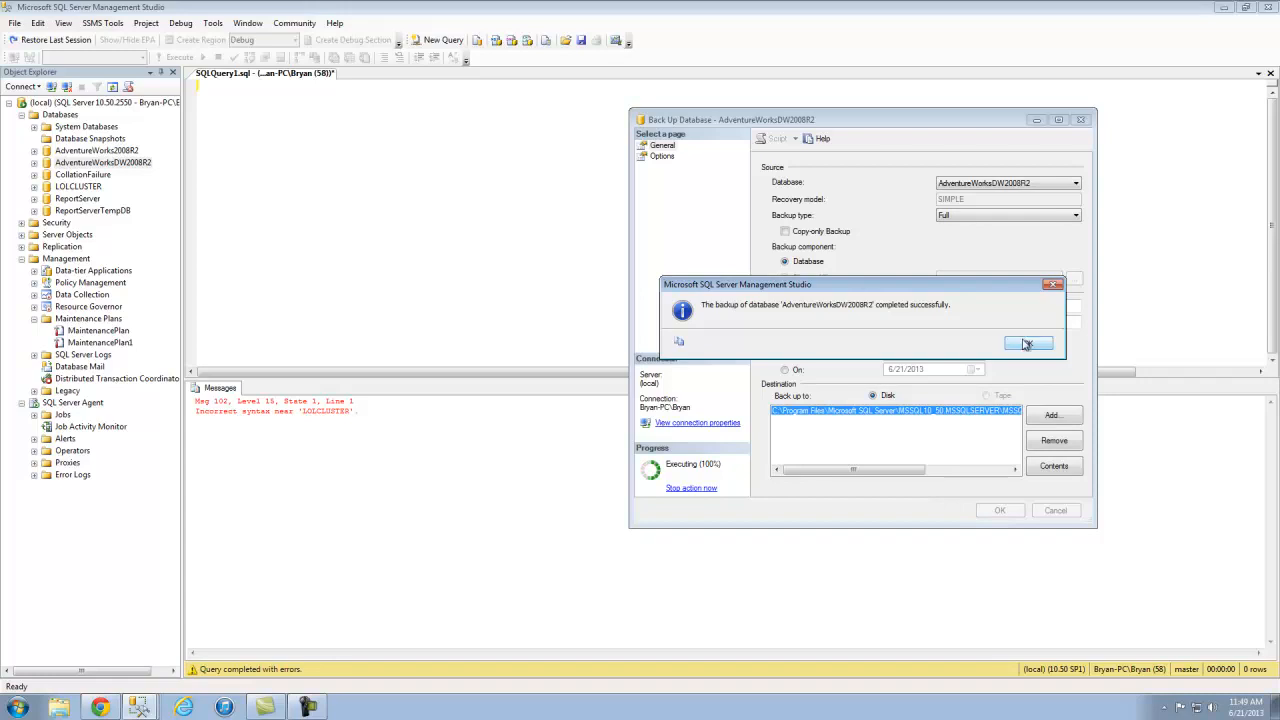
{"action": "left_click", "coordinate": [1028, 343]}
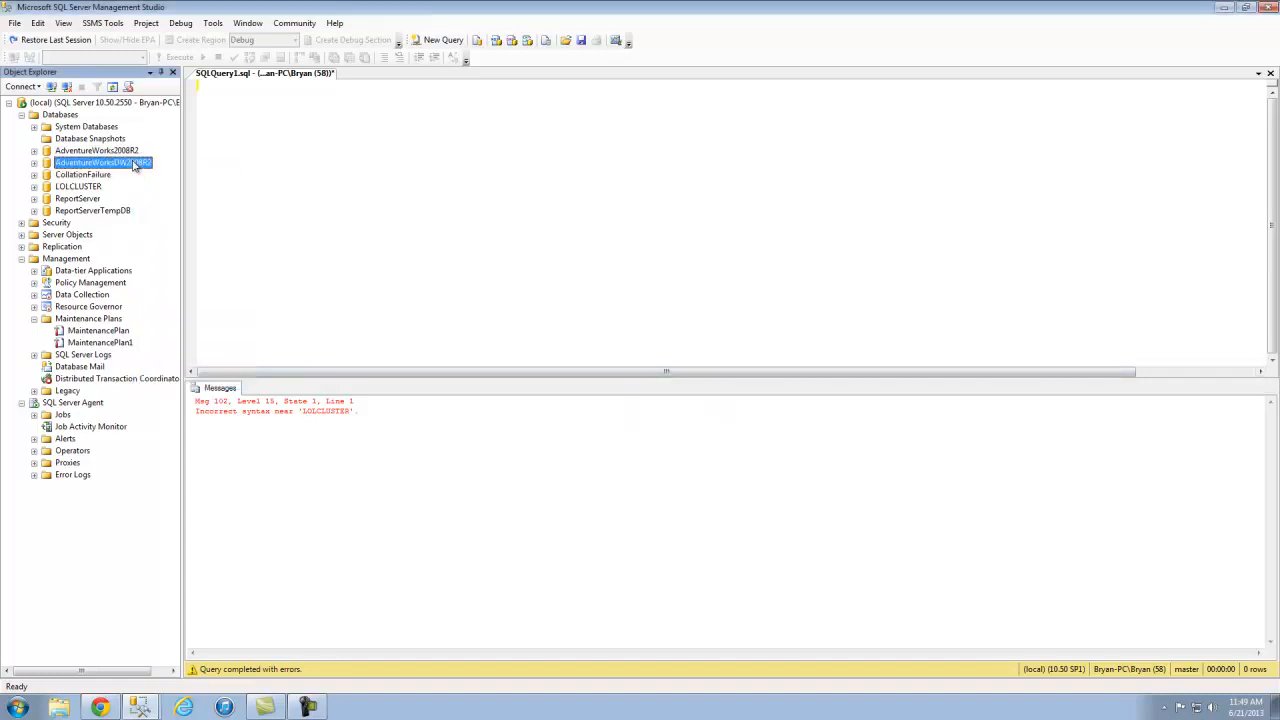
Restore AdventureWorksDW2008R2 with the full backup checked, then dismiss the completion message
{"action": "right_click", "coordinate": [100, 162]}
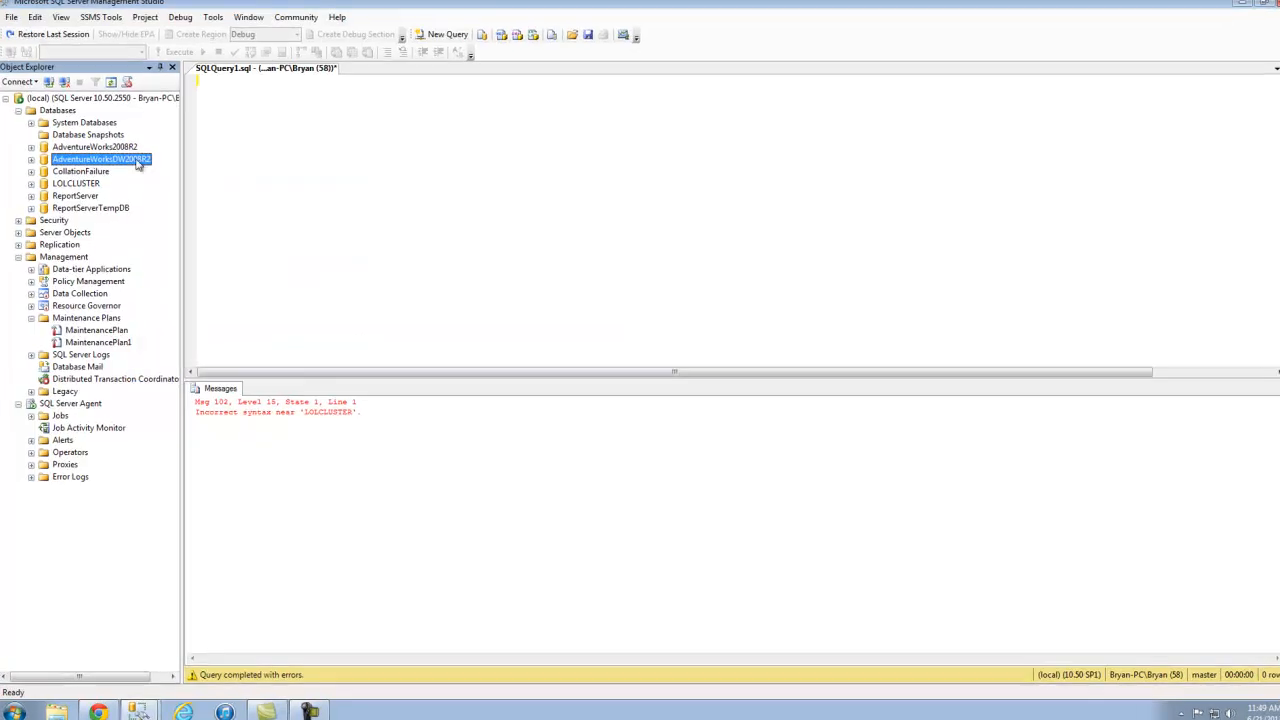
{"action": "right_click", "coordinate": [100, 159]}
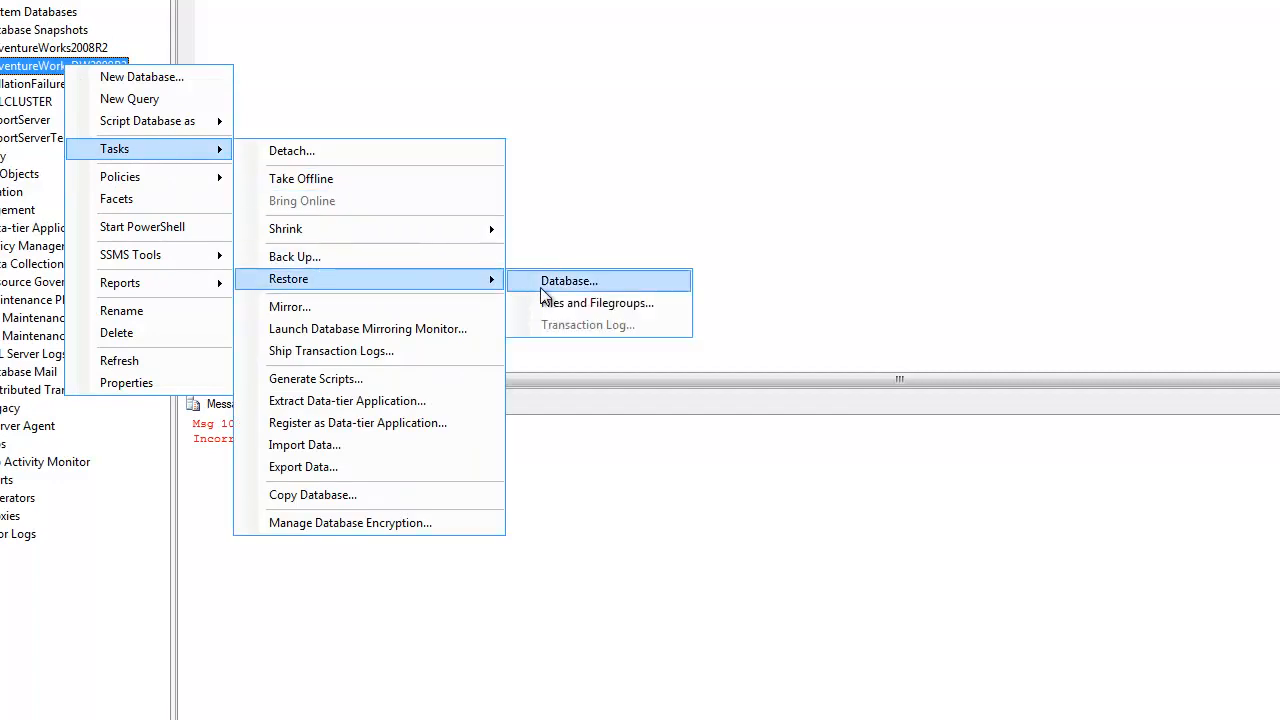
{"action": "left_click", "coordinate": [568, 280]}
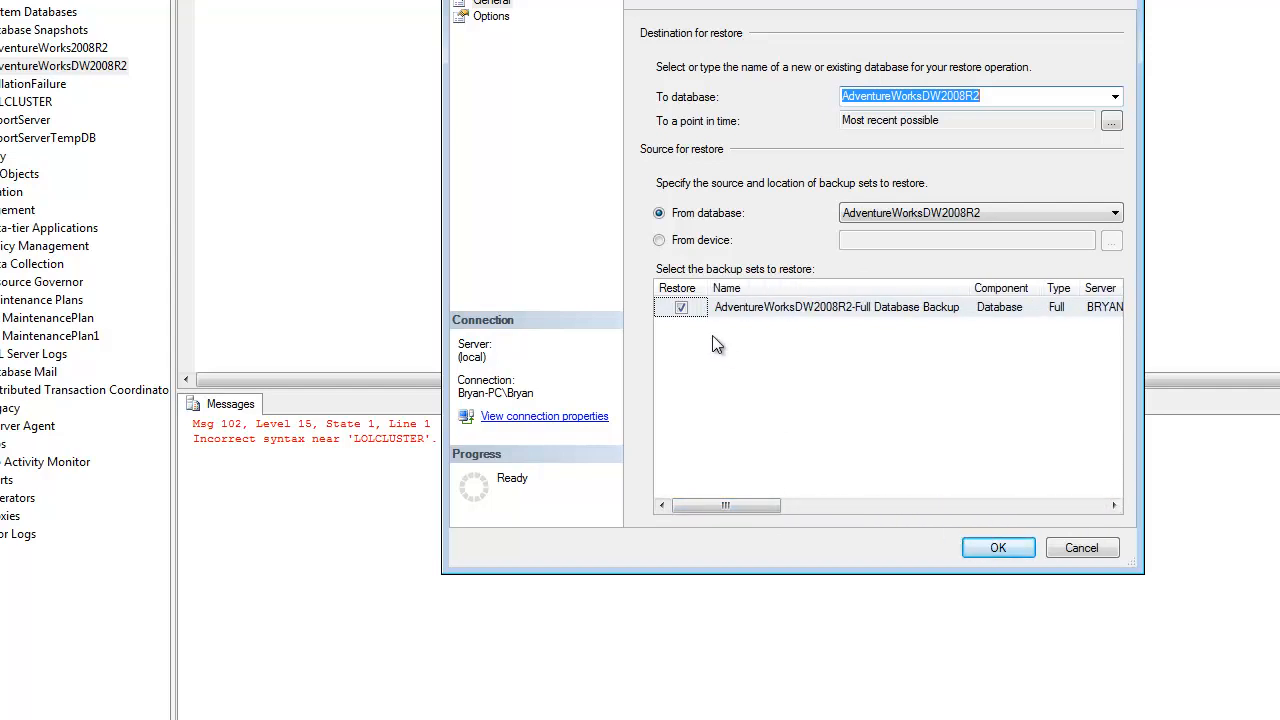
{"action": "left_click", "coordinate": [997, 547]}
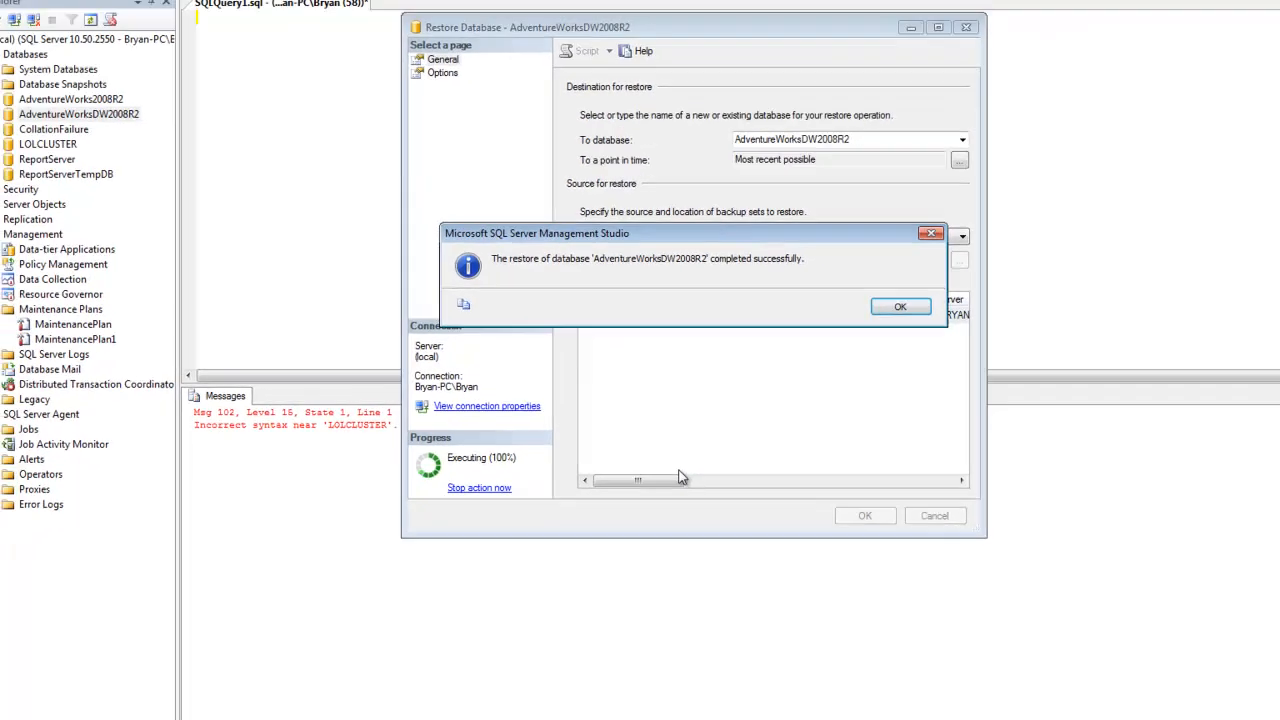
{"action": "left_click", "coordinate": [899, 306]}
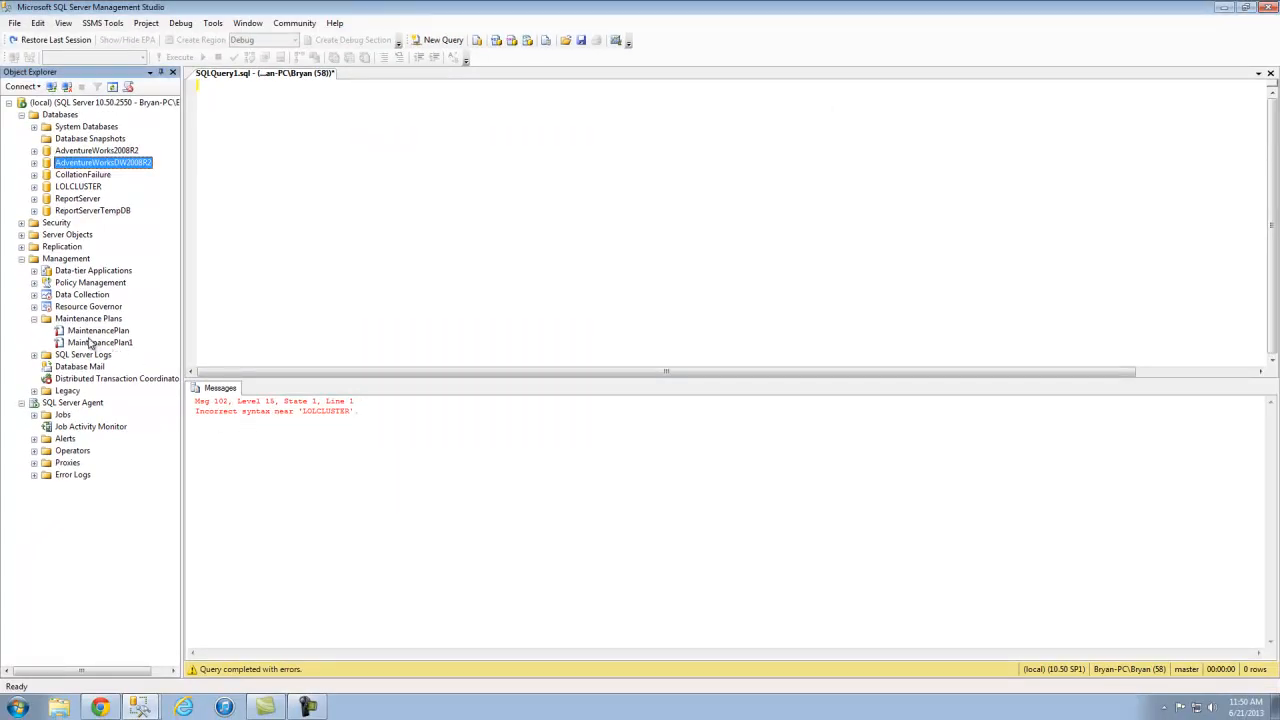
{"action": "left_click", "coordinate": [98, 330]}
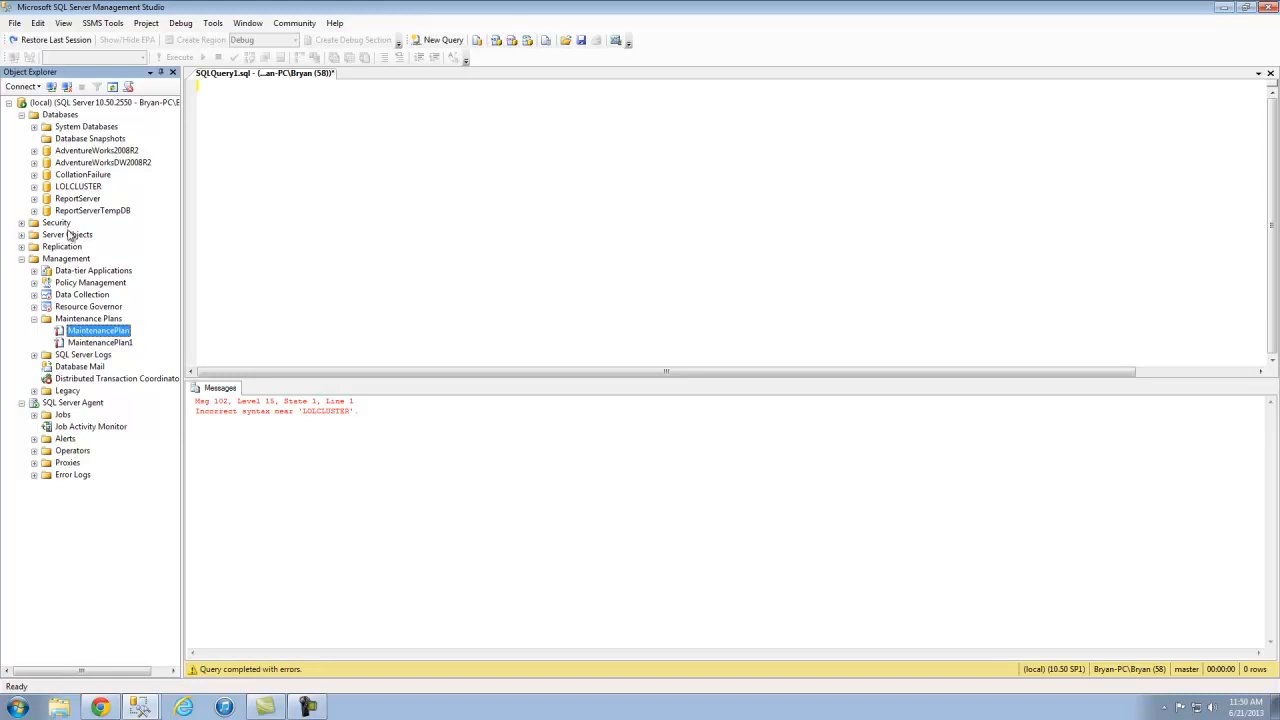
Launch the Copy Database Wizard with local source and destination servers, using the SMO method
{"action": "right_click", "coordinate": [95, 162]}
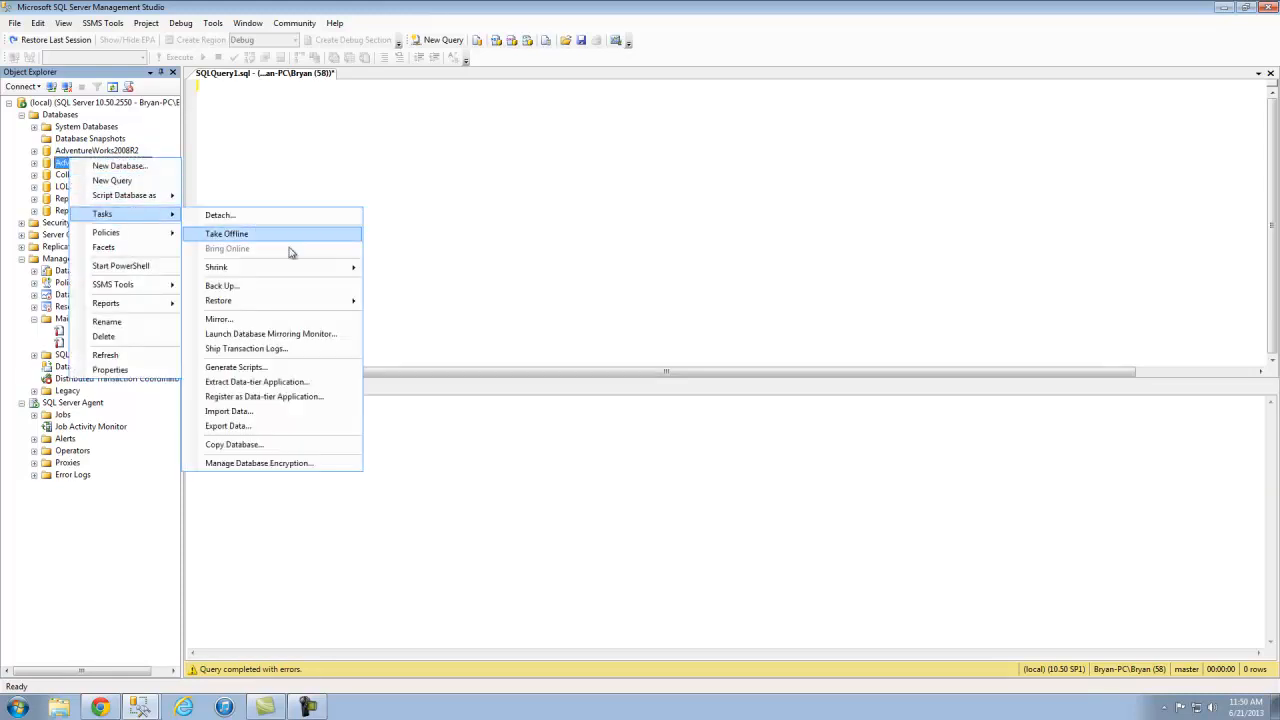
{"action": "left_click", "coordinate": [234, 444]}
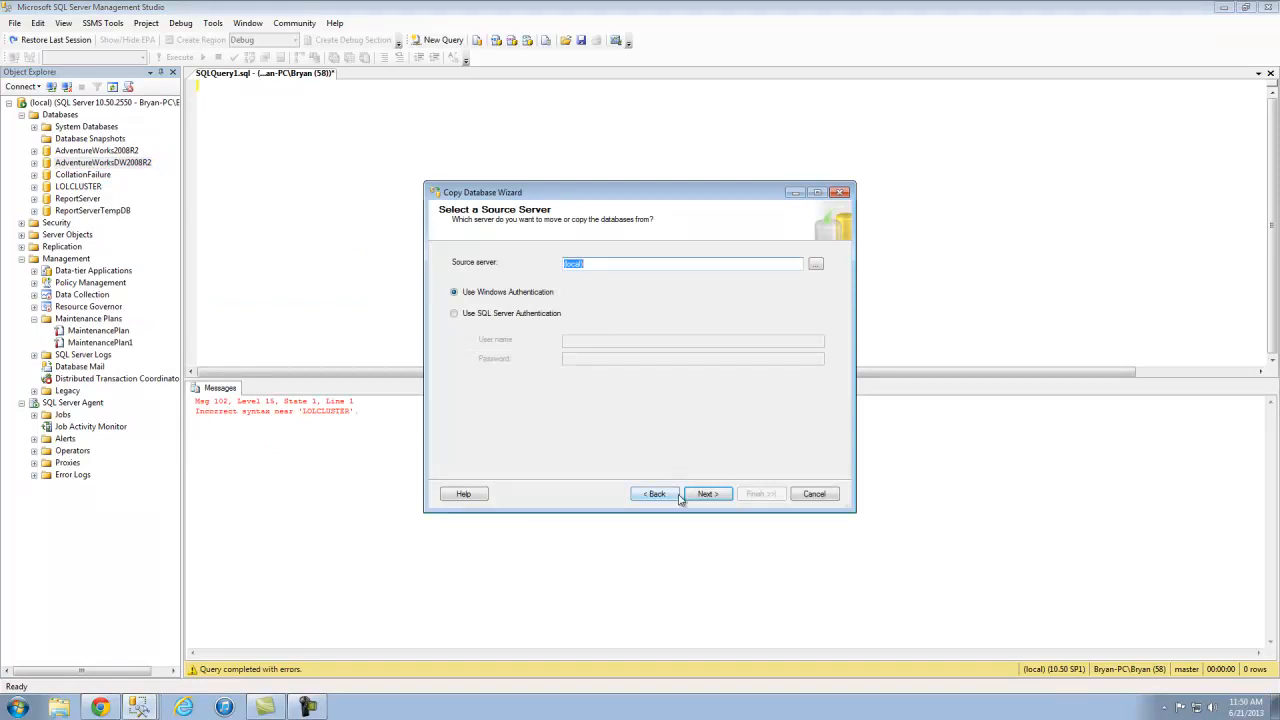
{"action": "left_click", "coordinate": [707, 493]}
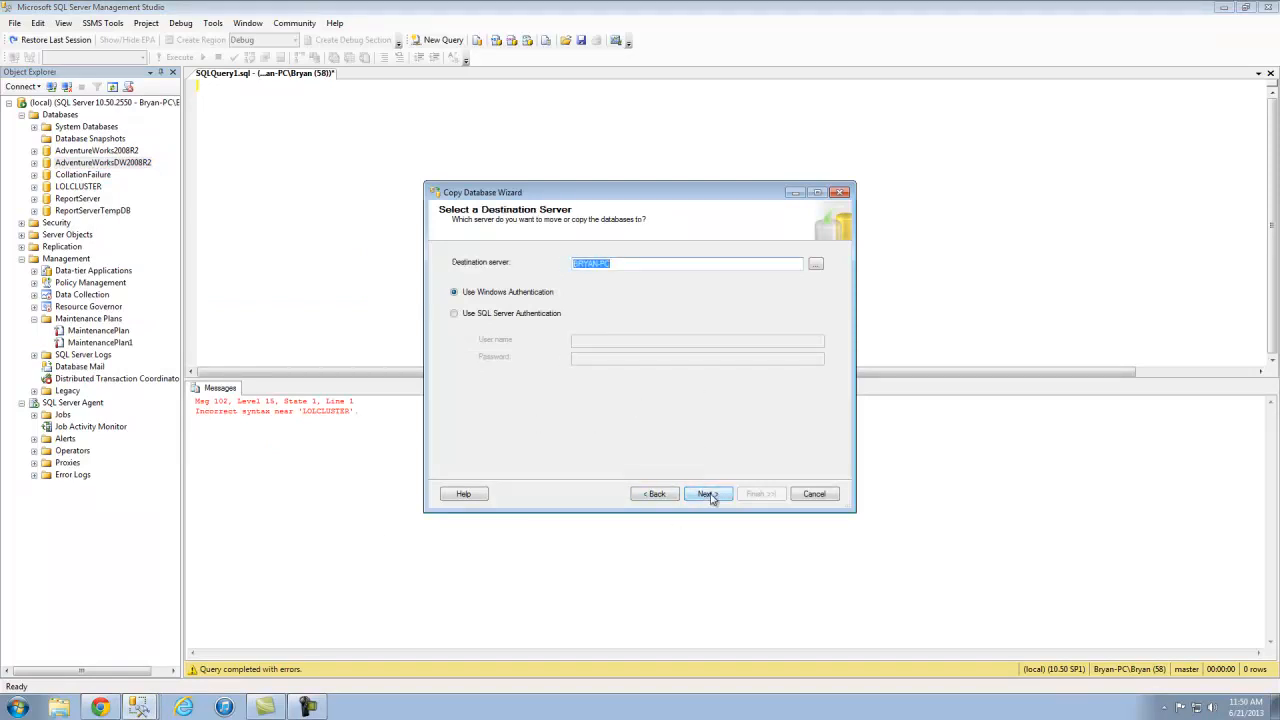
{"action": "left_click", "coordinate": [706, 493]}
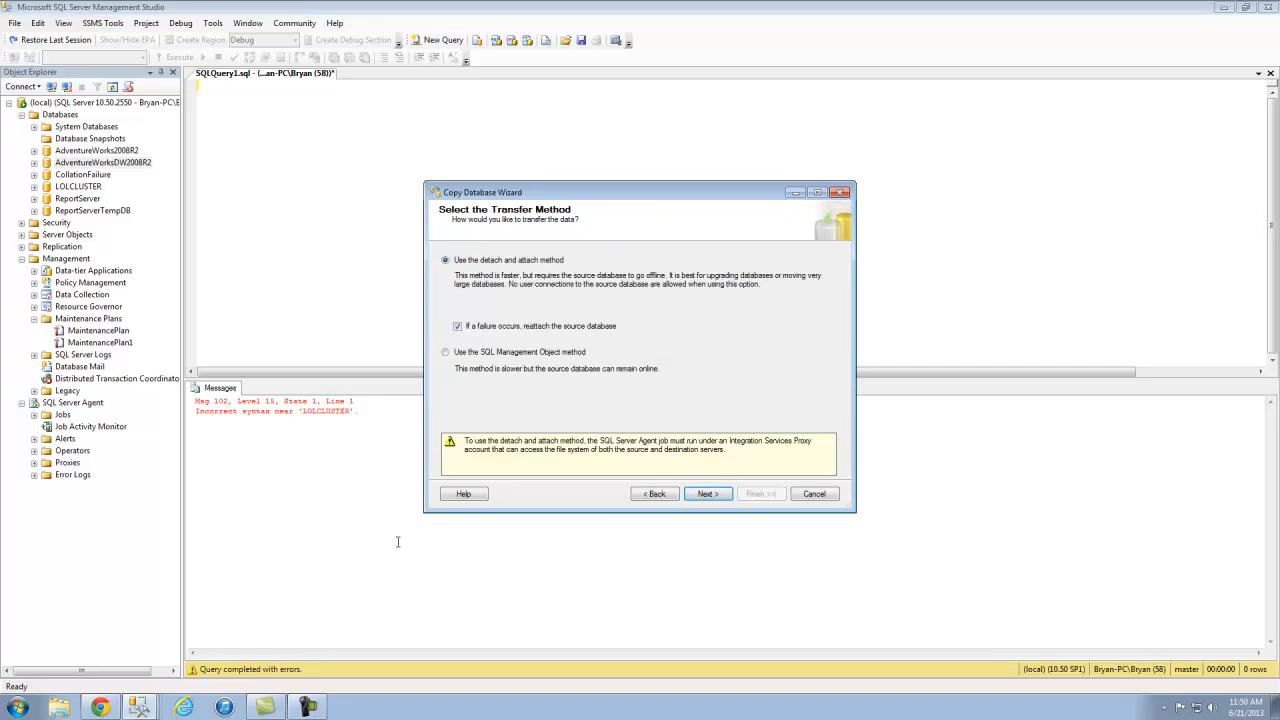
{"action": "mouse_move", "coordinate": [508, 276]}
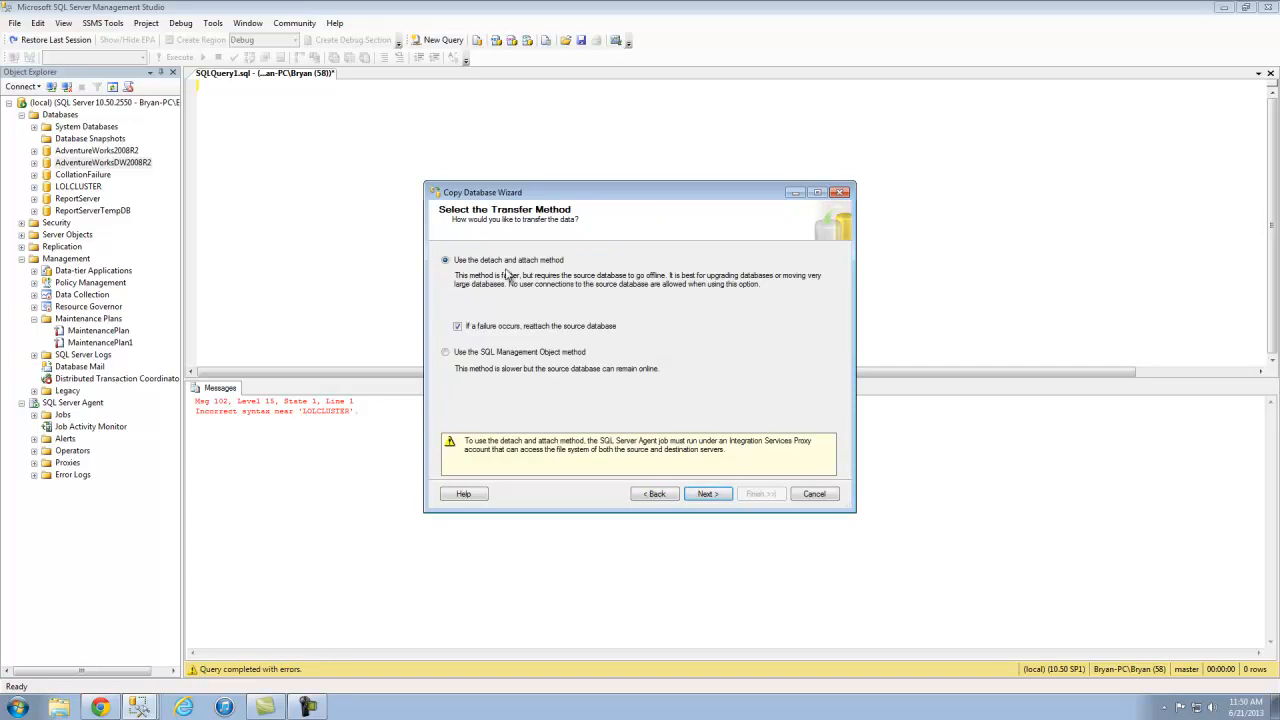
{"action": "left_click", "coordinate": [445, 352]}
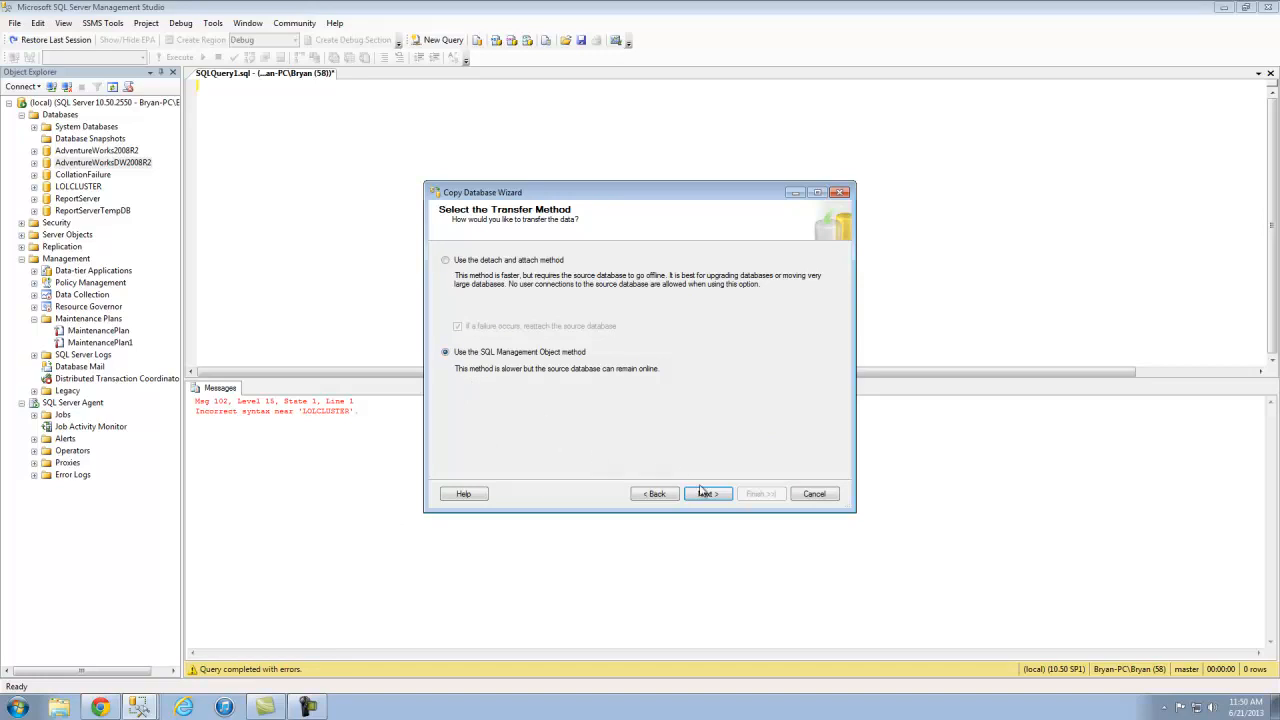
{"action": "mouse_move", "coordinate": [708, 494]}
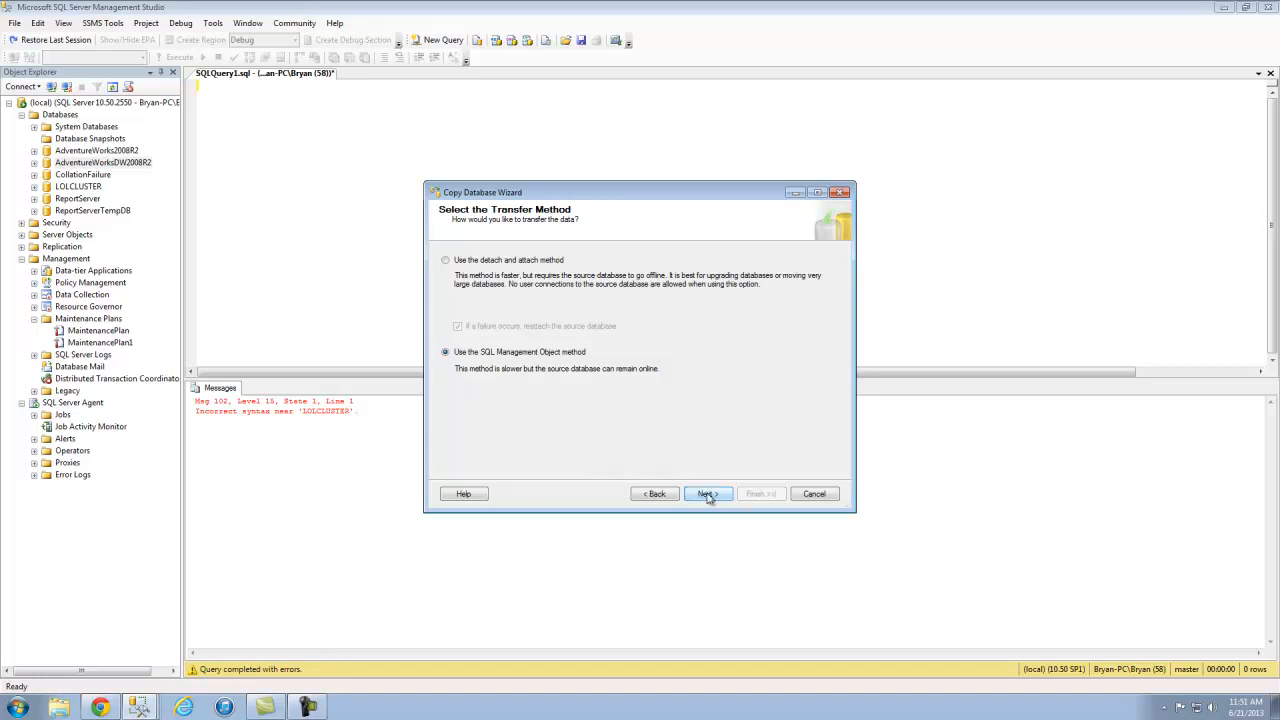
Copy AdventureWorksDW2008R2 as AdventureWorksDW2008R2_new, run immediately, and finish the wizard
{"action": "left_click", "coordinate": [707, 493]}
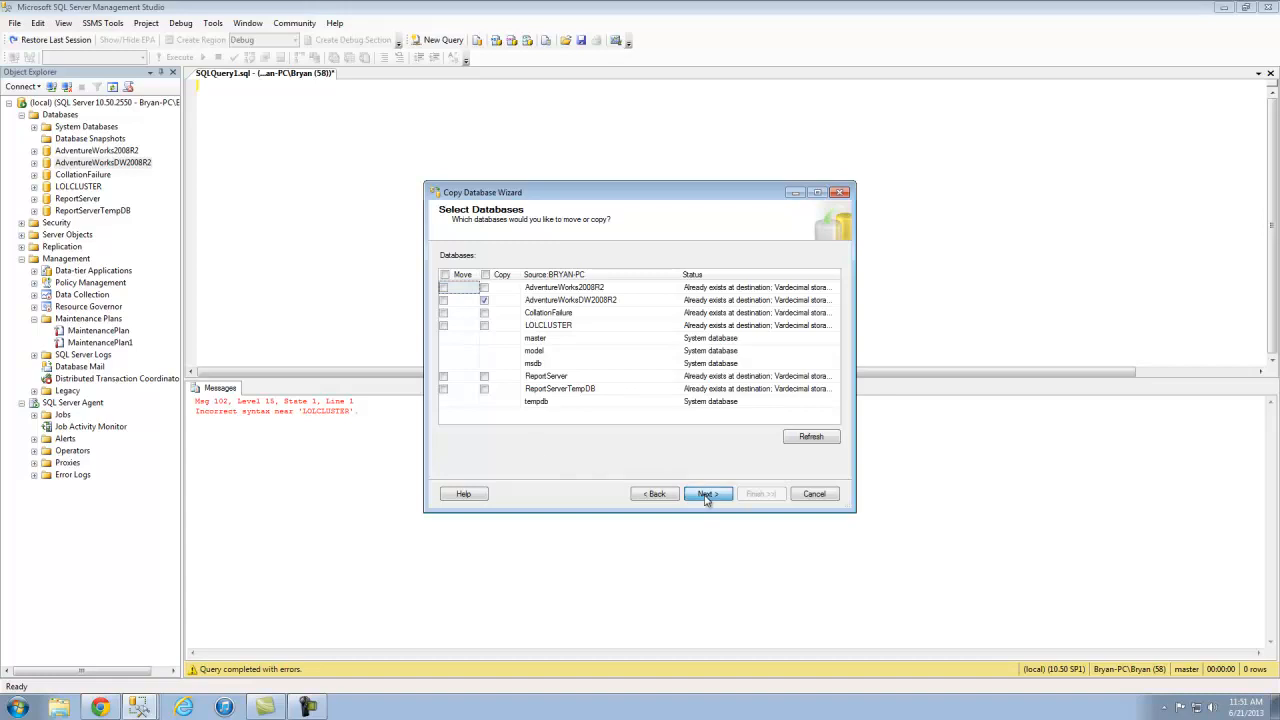
{"action": "left_click", "coordinate": [707, 493]}
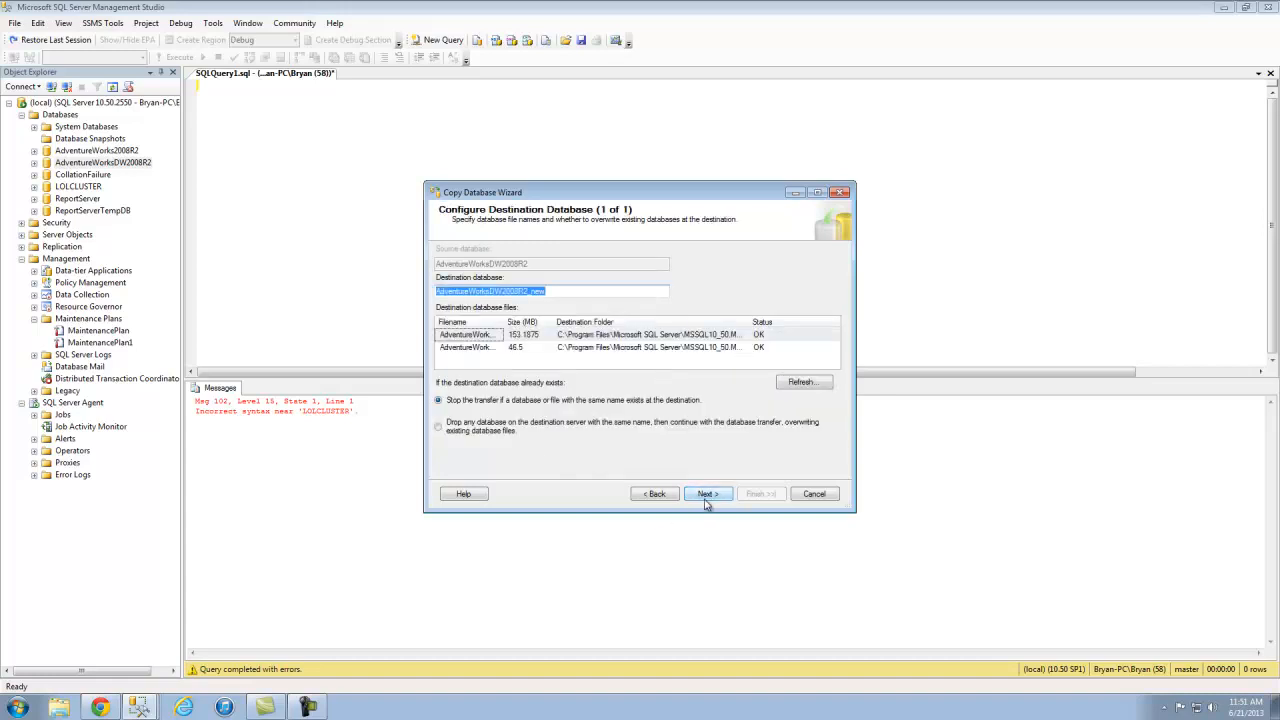
{"action": "left_click", "coordinate": [707, 493]}
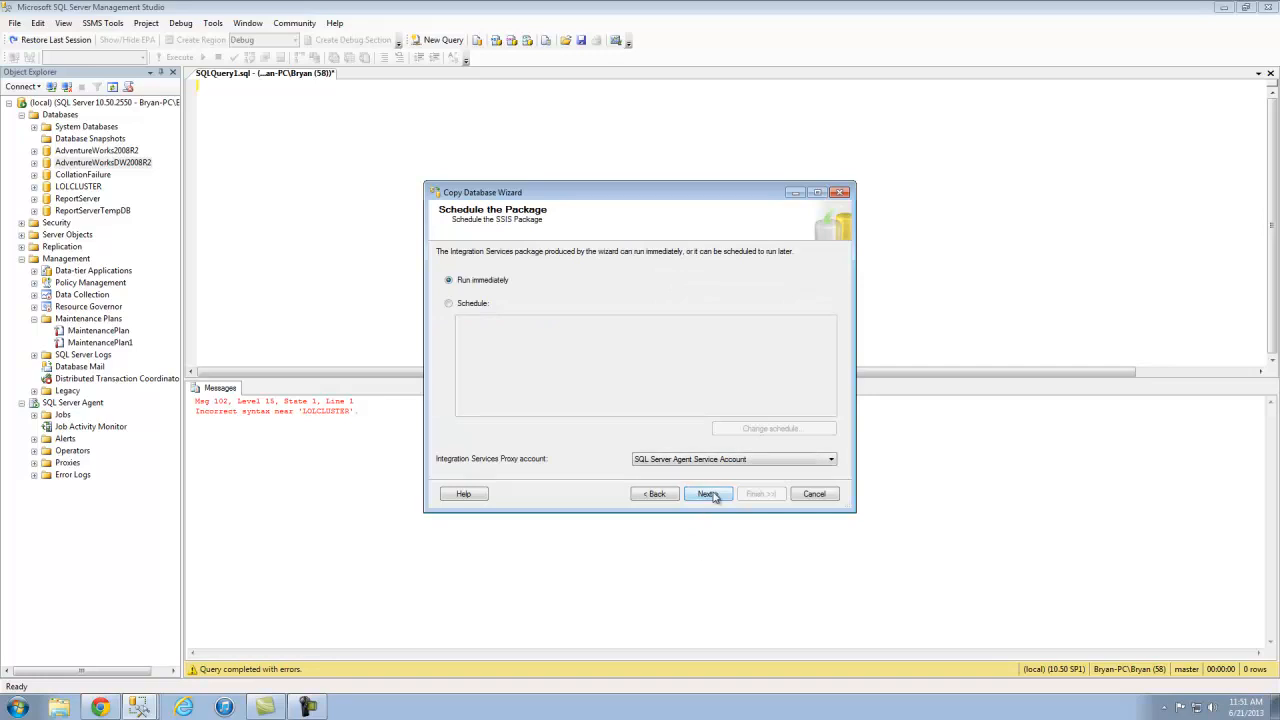
{"action": "left_click", "coordinate": [708, 493]}
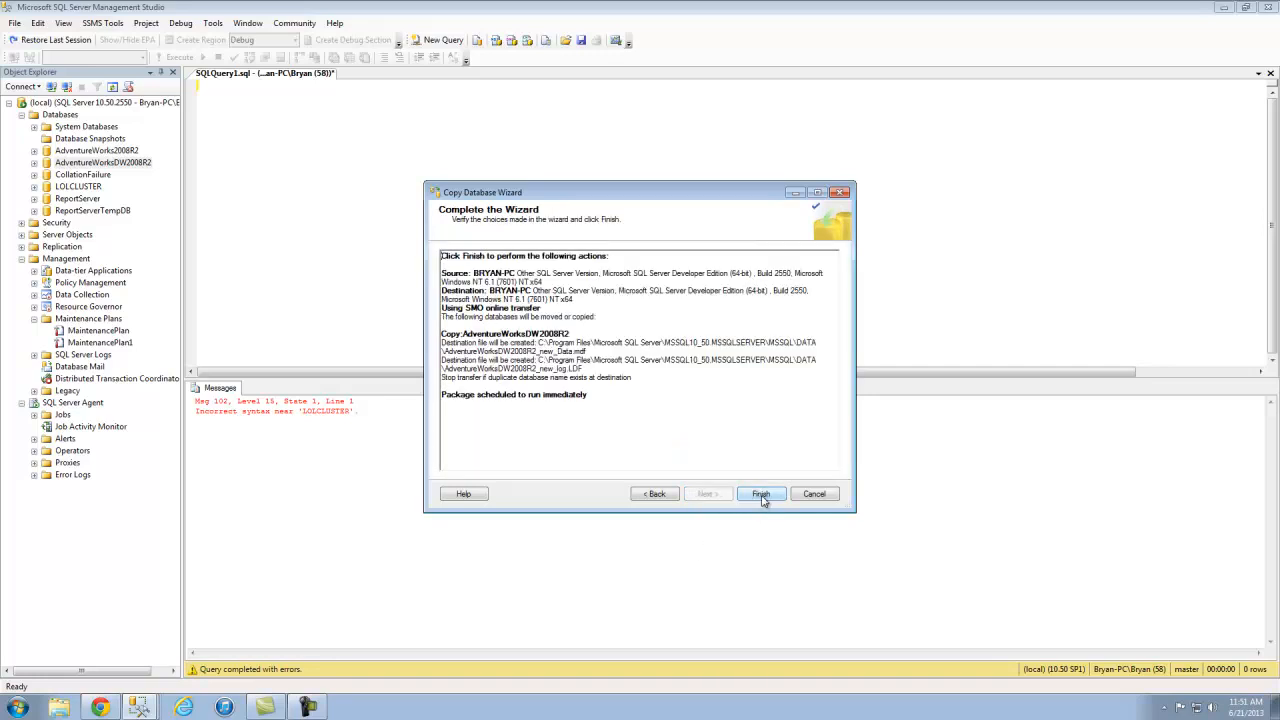
{"action": "left_click", "coordinate": [760, 493]}
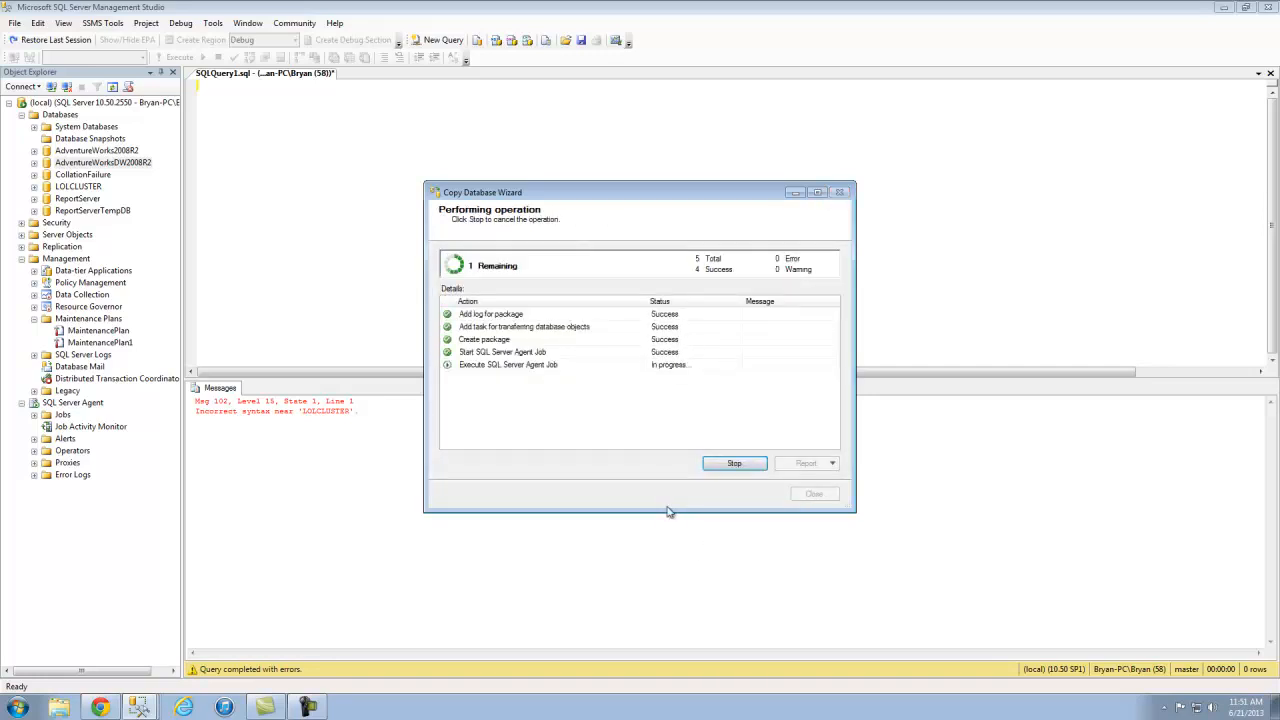